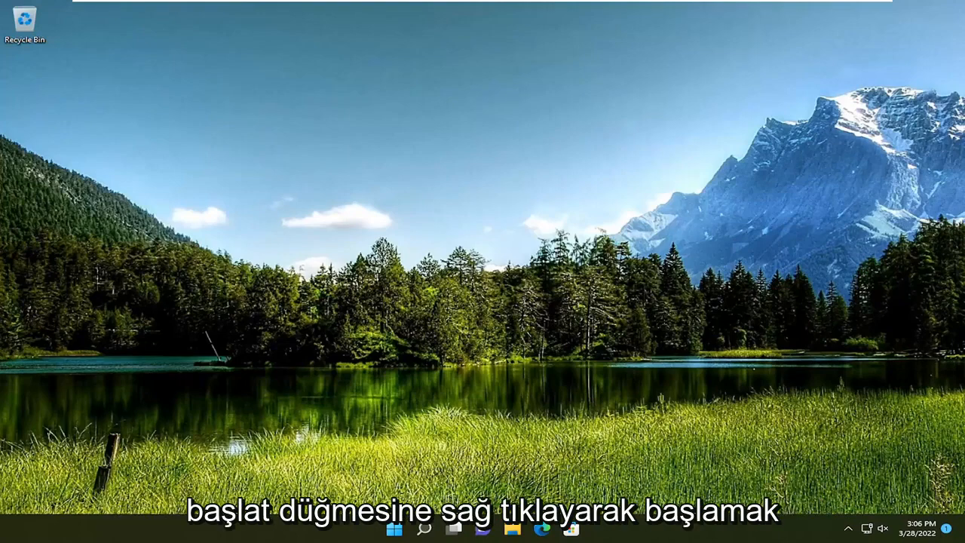
Restart the computer from the Start button's power-user menu via Shut down or sign out > Restart.
right_click(394, 528)
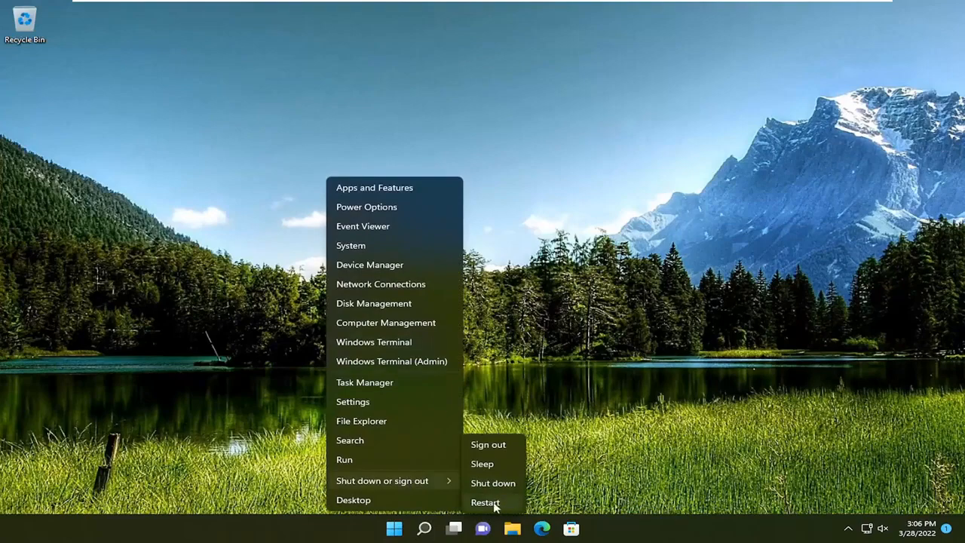
left_click(486, 503)
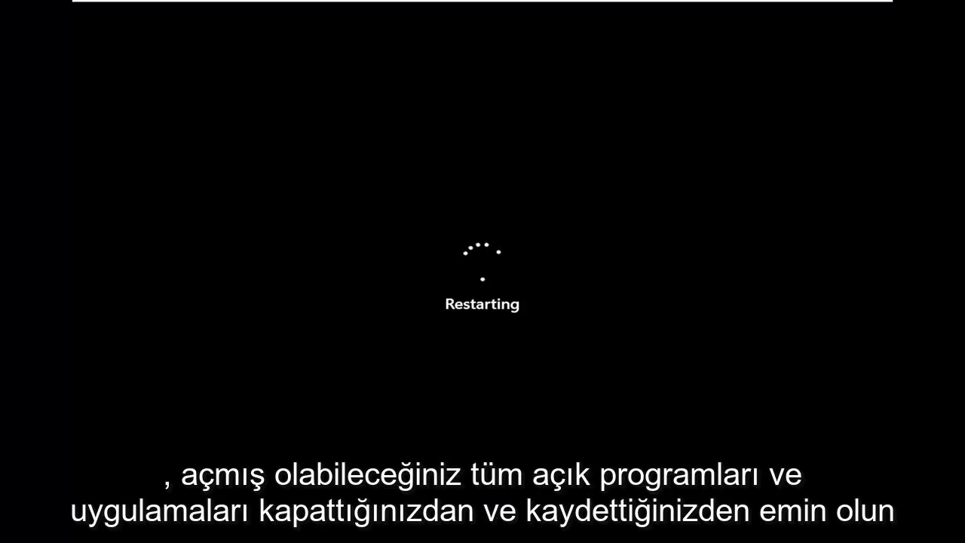